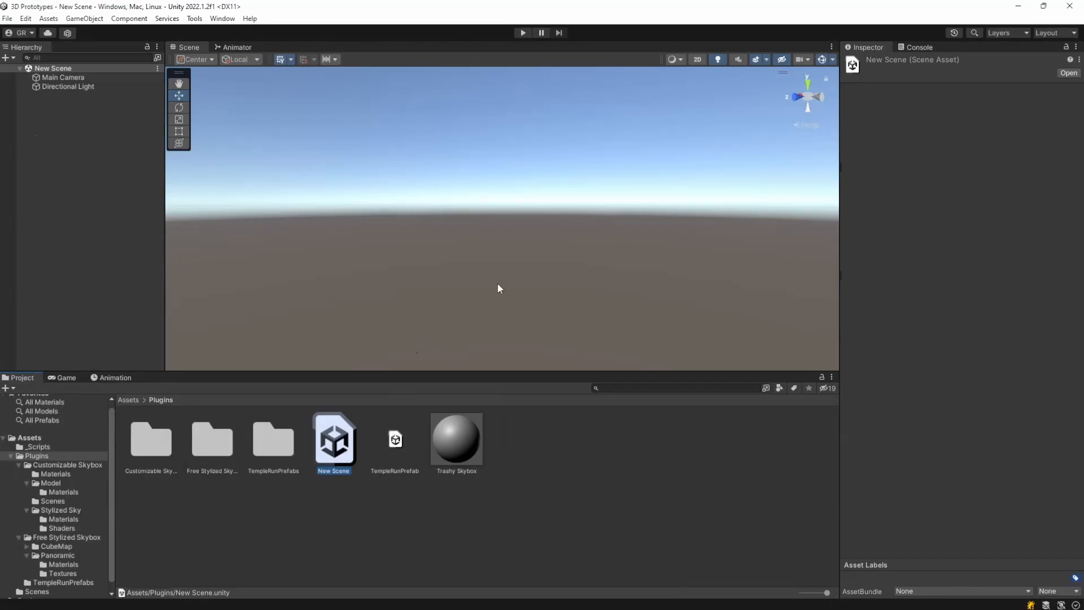
mouse_move(519, 238)
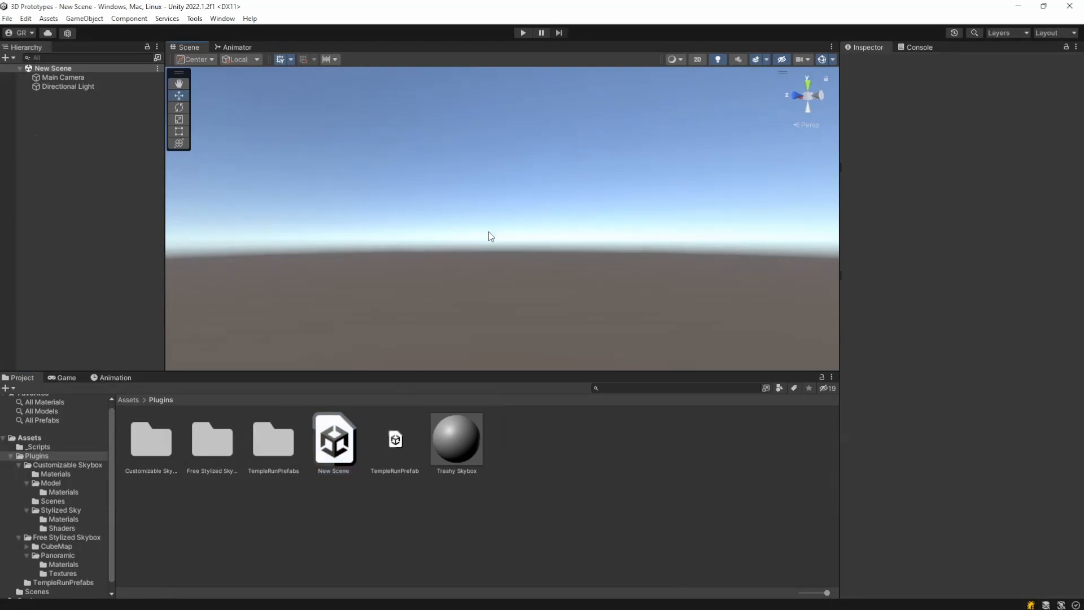
Step: Select the Trashy Skybox material in the Plugins folder to show it in the Inspector
left_click(455, 438)
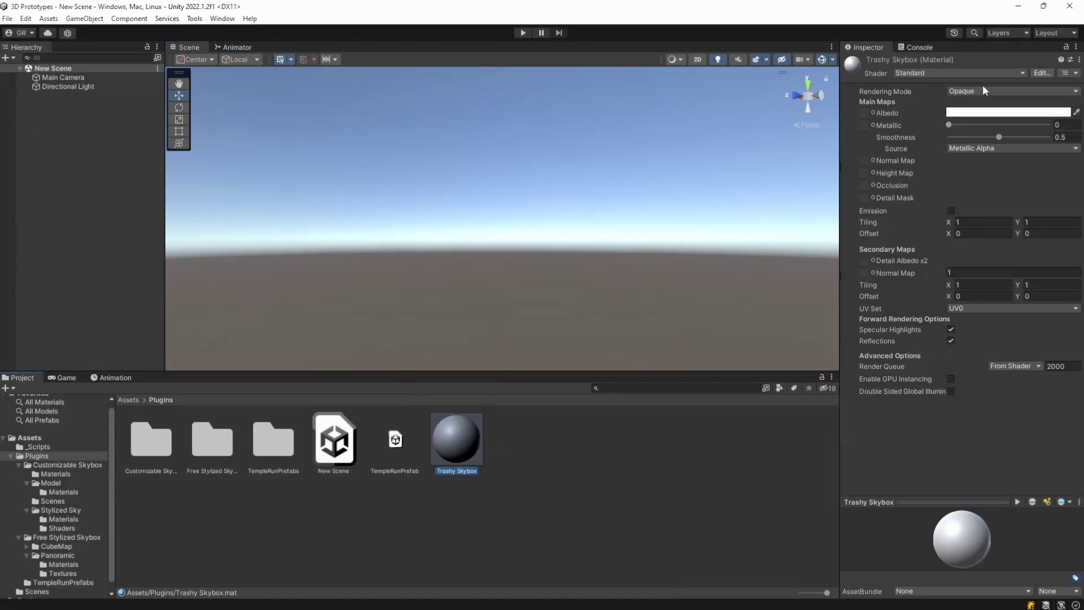
Step: Switch the Trashy Skybox material's shader to Skybox/Procedural
left_click(958, 73)
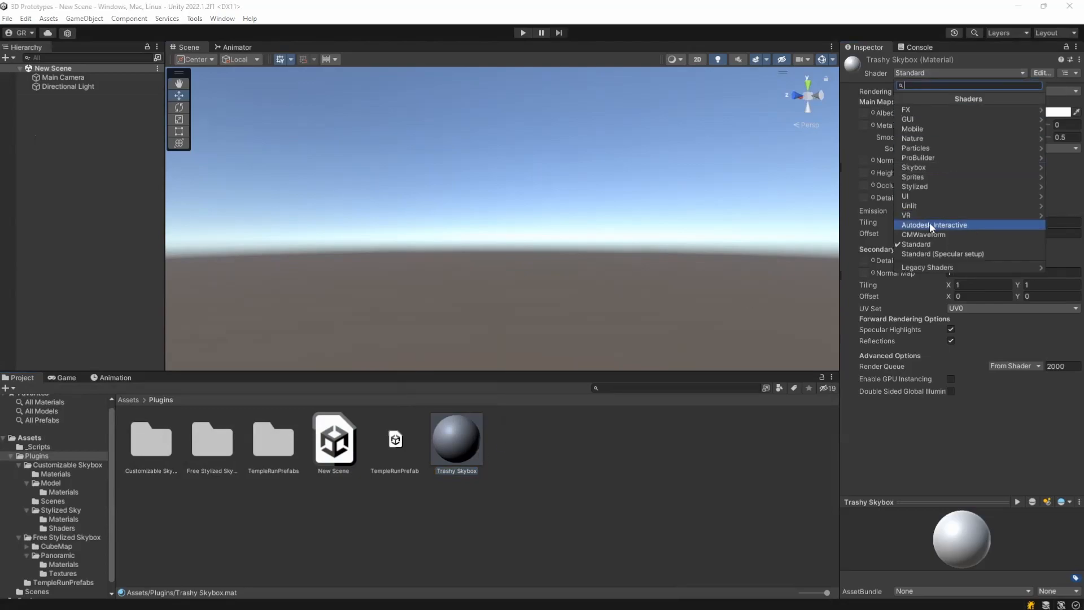
mouse_move(931, 167)
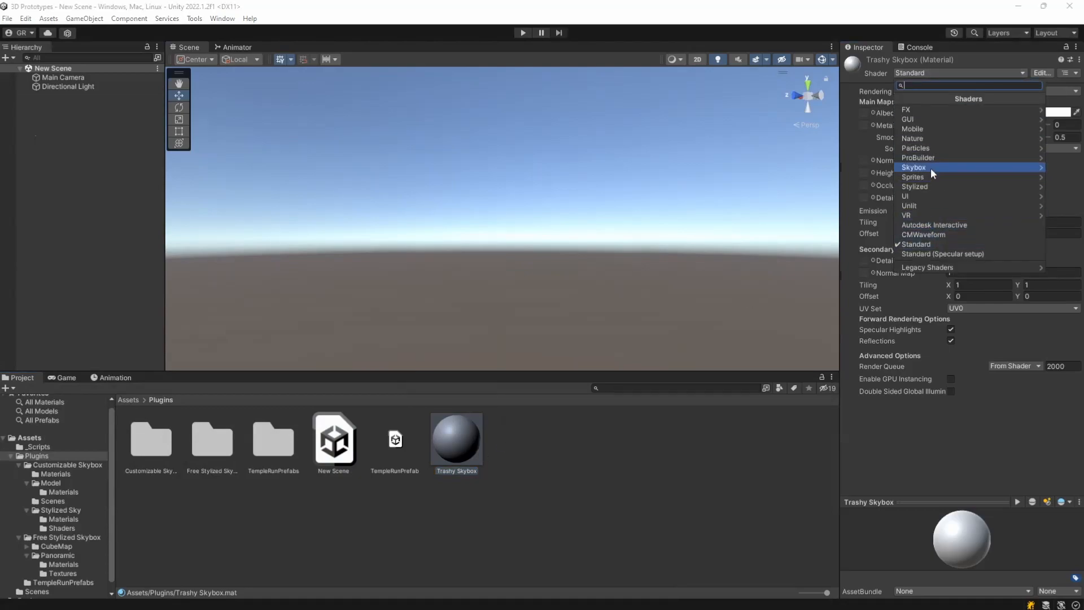
left_click(914, 168)
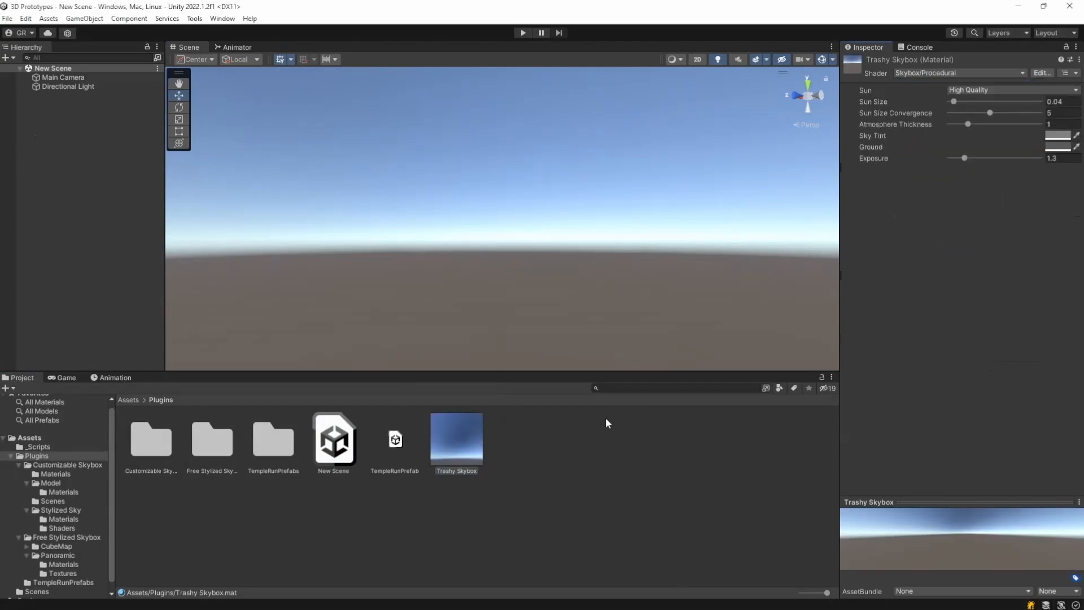
mouse_move(463, 443)
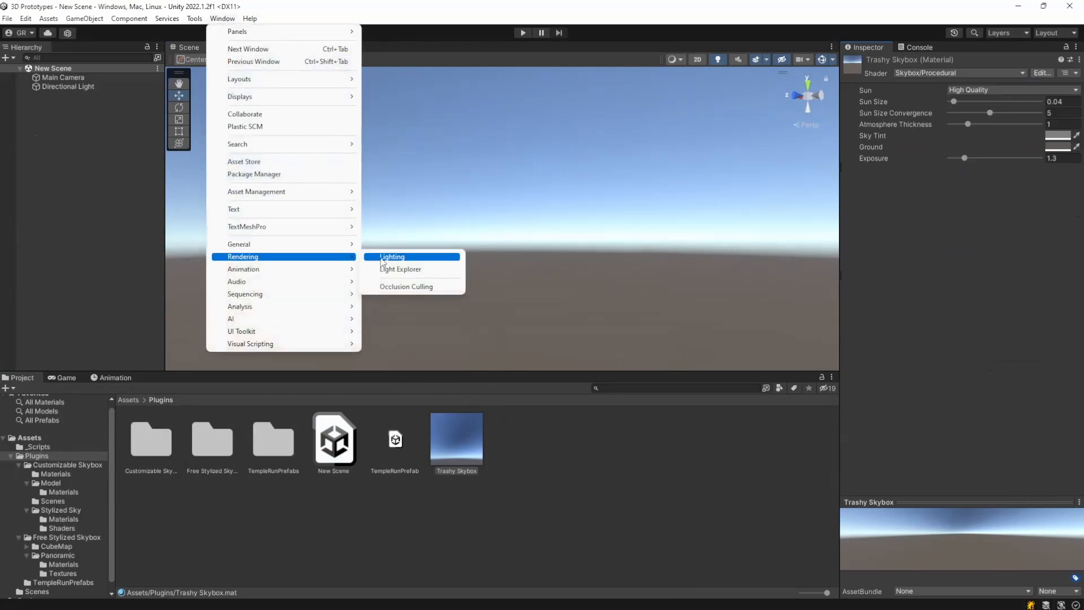
Step: In the Lighting settings, assign Trashy Skybox as the scene's Skybox Material
left_click(392, 257)
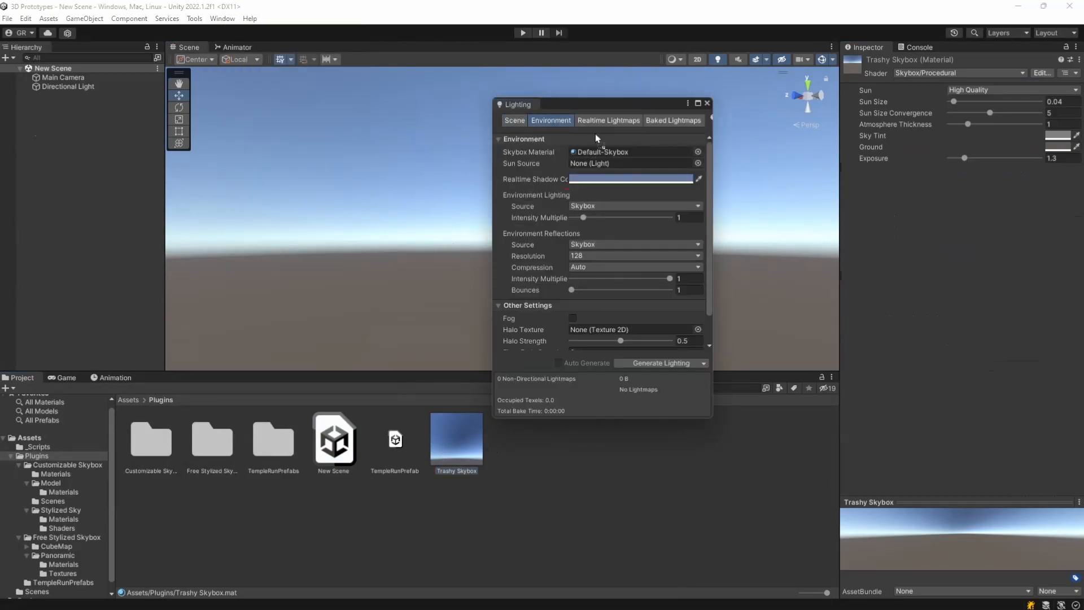
left_click(707, 102)
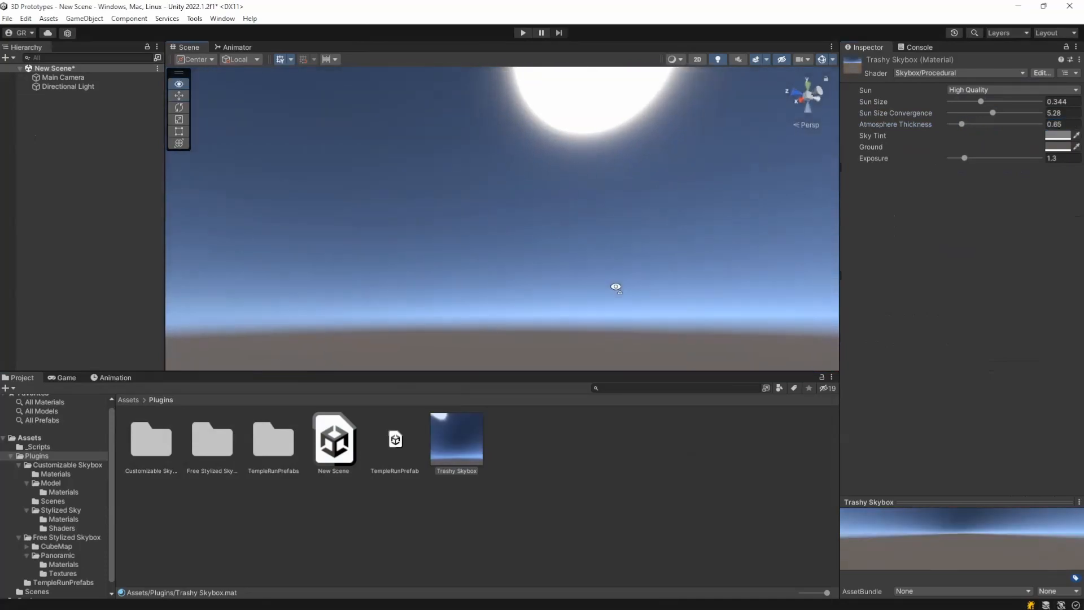
Step: Set the Sky Tint to teal-green and the Ground to red-orange, then view free skybox Asset Store results
left_click(1058, 136)
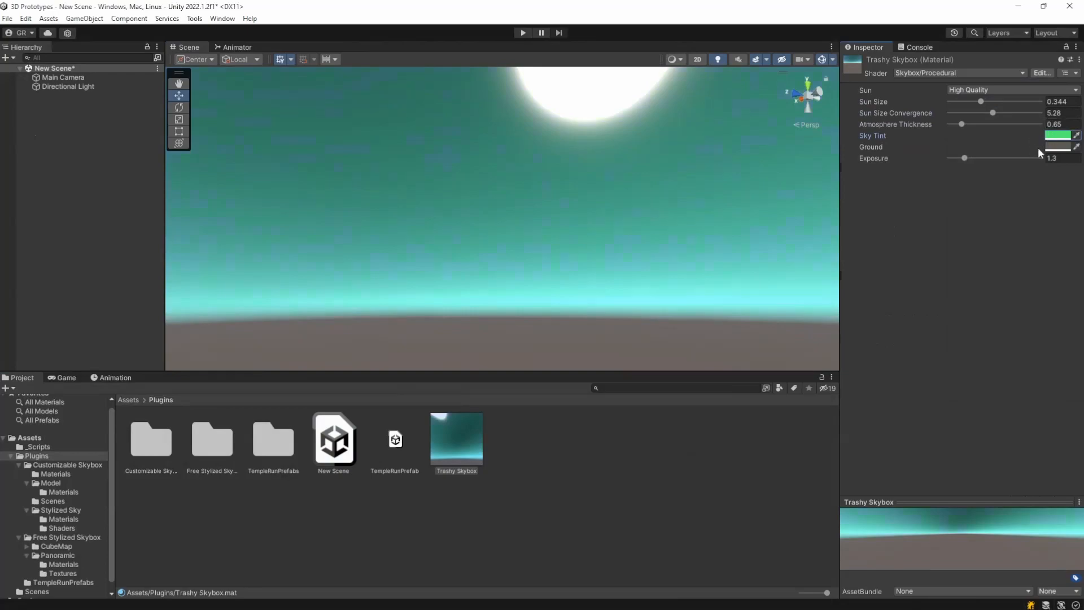
left_click(1057, 147)
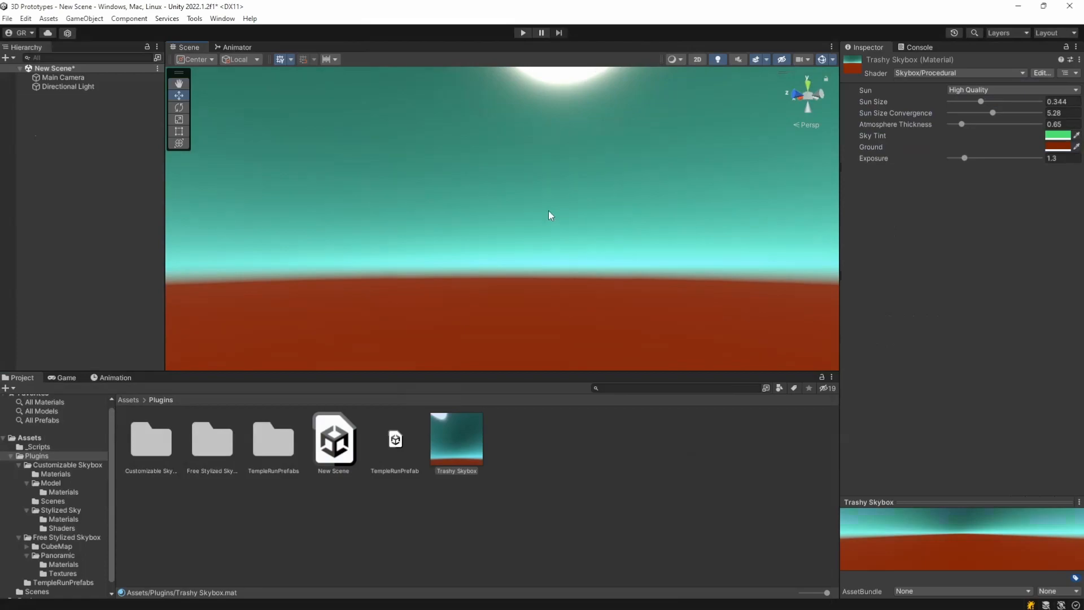
mouse_move(488, 223)
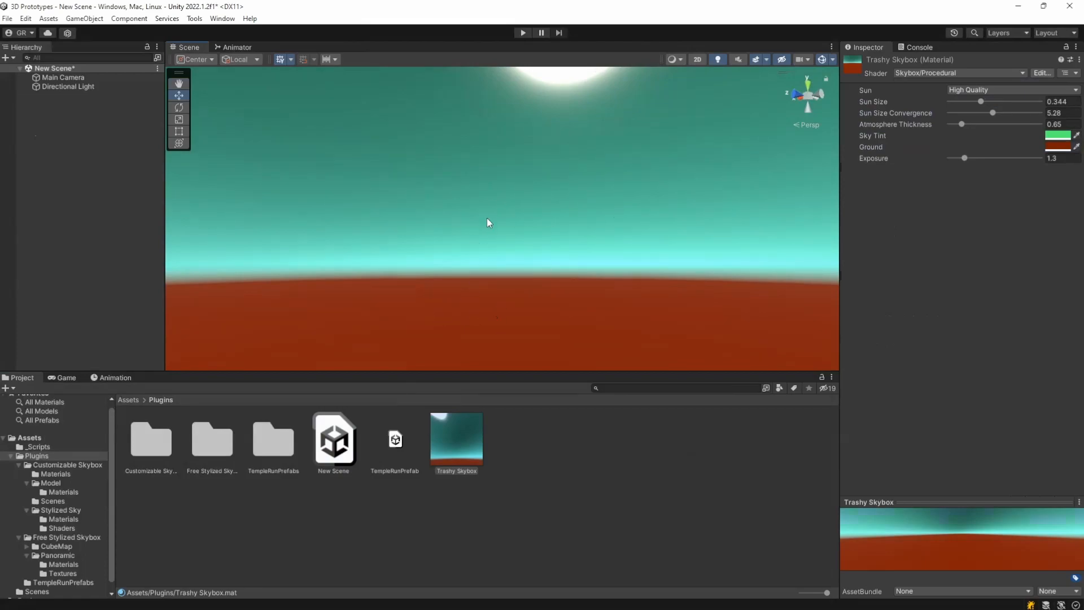
mouse_move(501, 220)
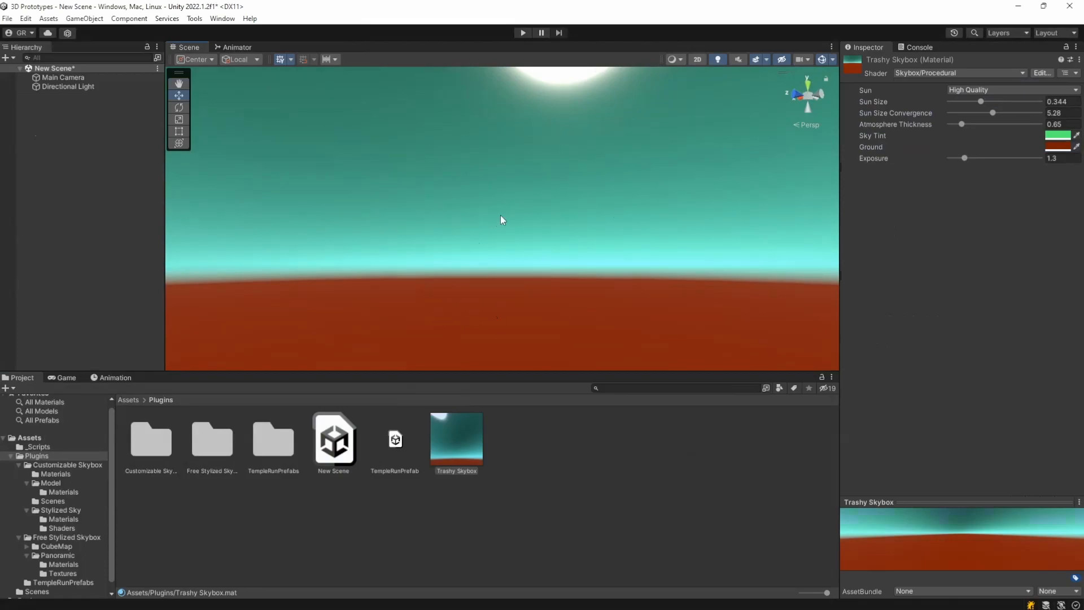
left_click(554, 484)
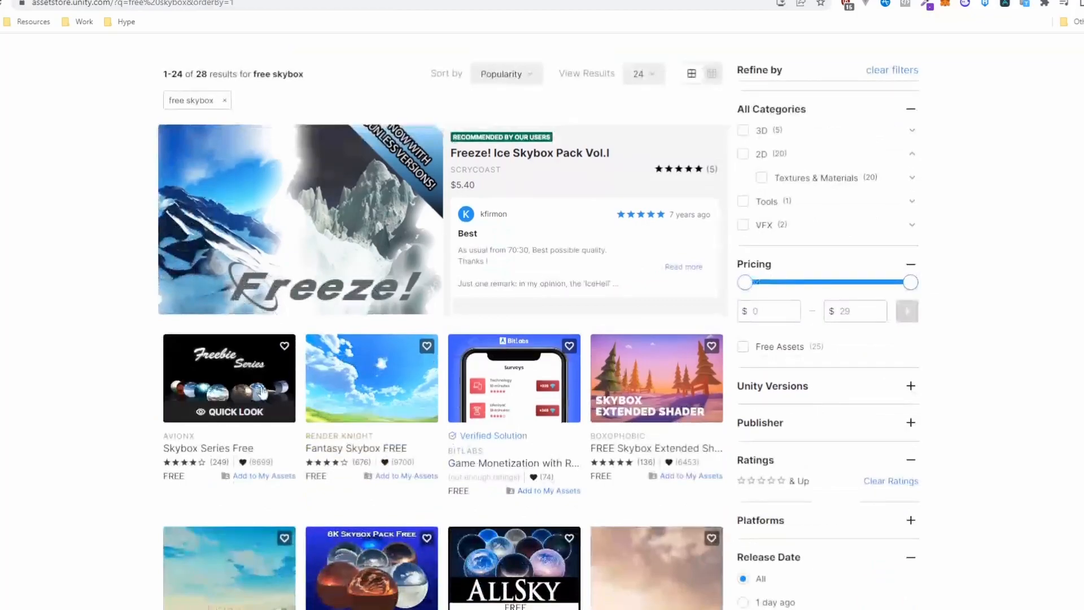
Step: Scroll through the Asset Store's free skybox search results
scroll("down", 3)
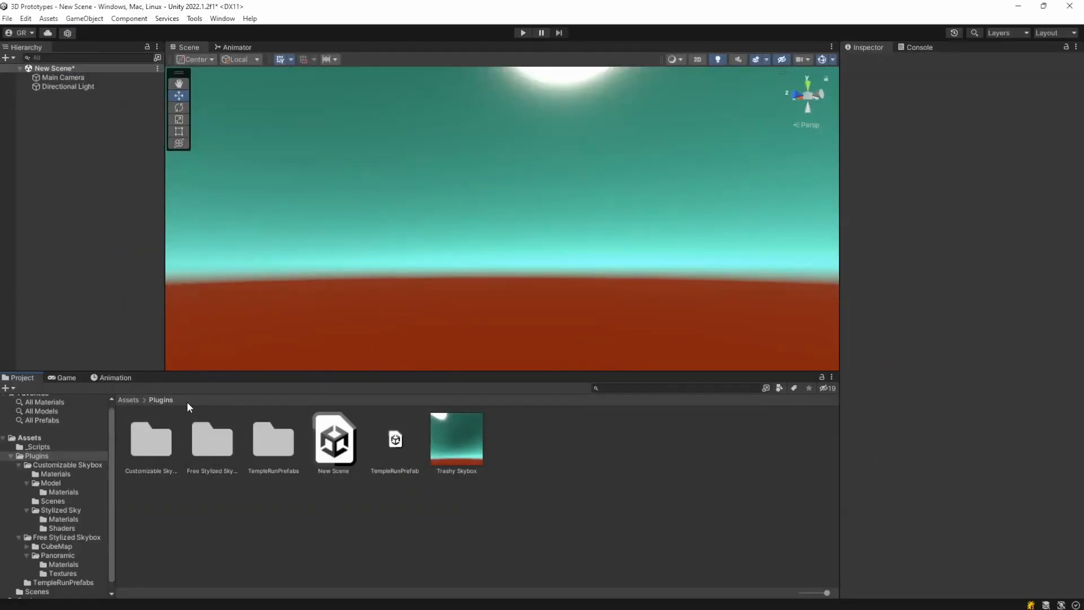
Step: Browse Customizable Skybox > Stylized Sky > Materials, then select the Free Stylized Skybox folder
left_click(128, 399)
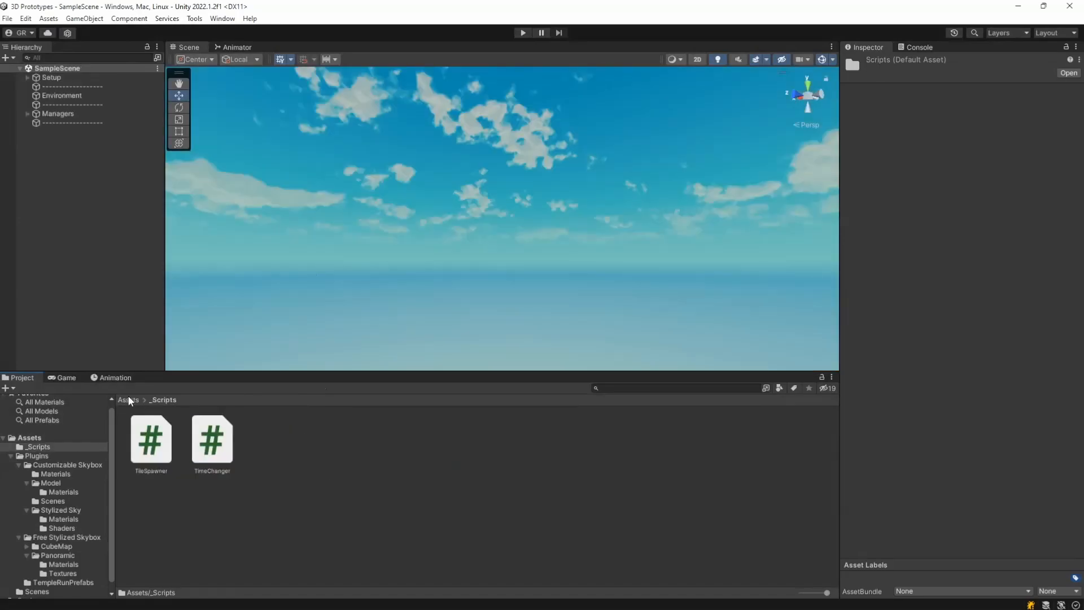
left_click(66, 464)
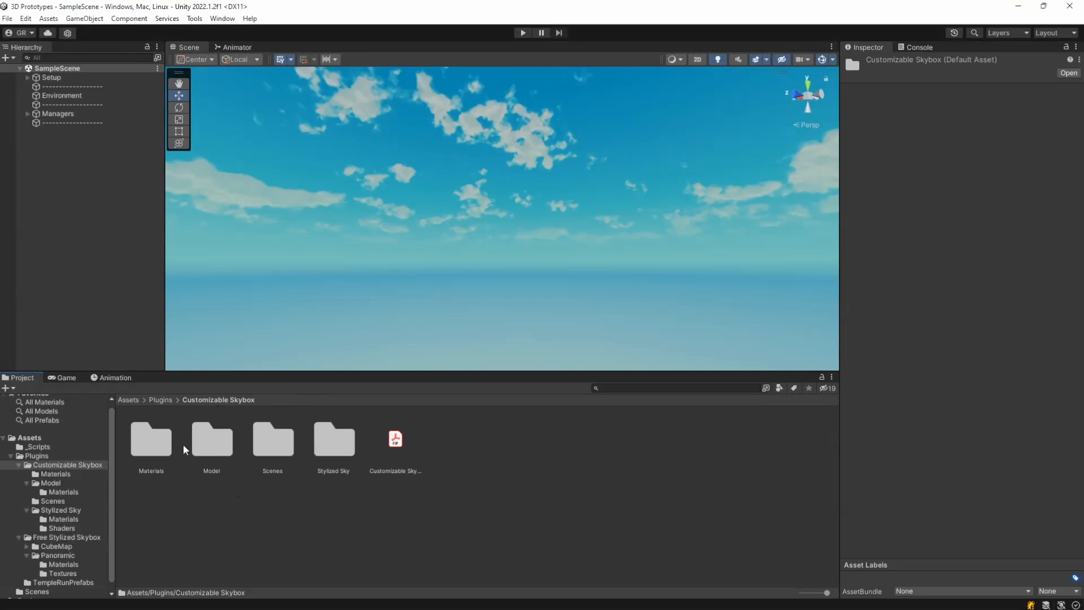
double_click(332, 440)
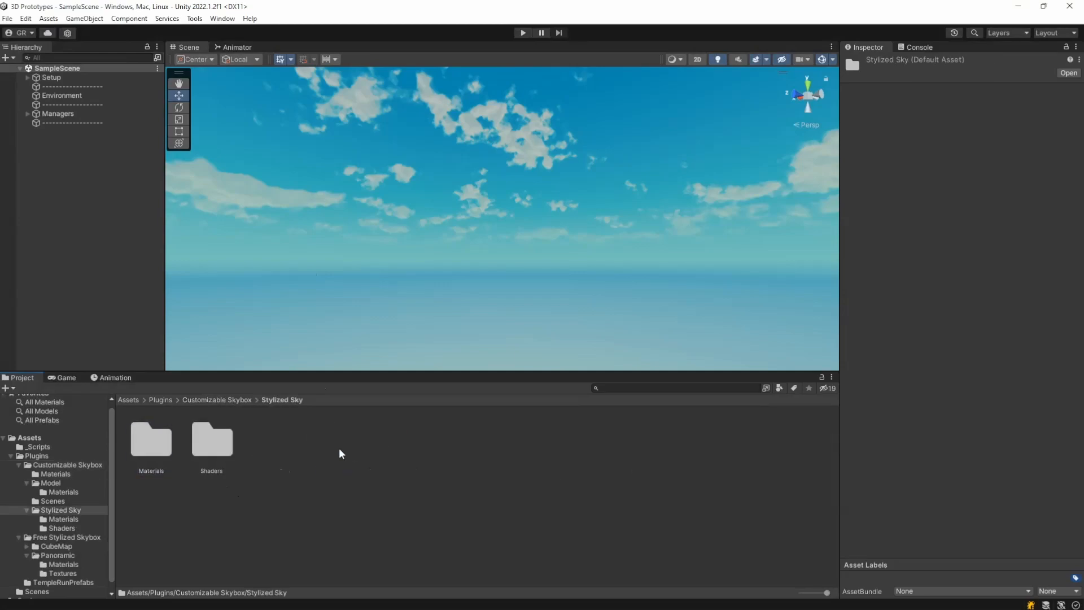
double_click(150, 438)
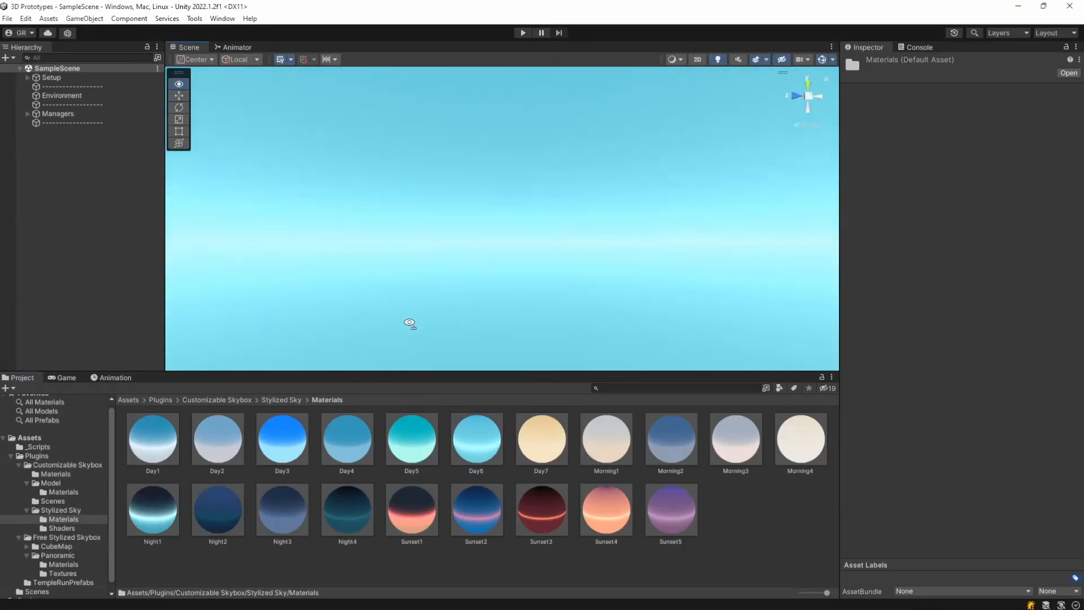
left_click(65, 538)
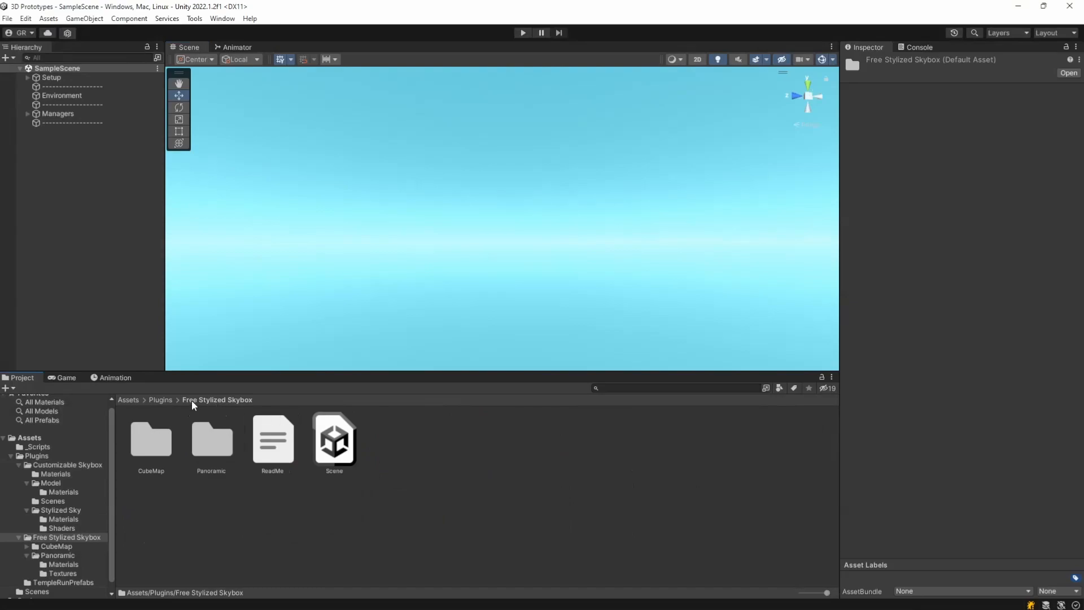
mouse_move(165, 436)
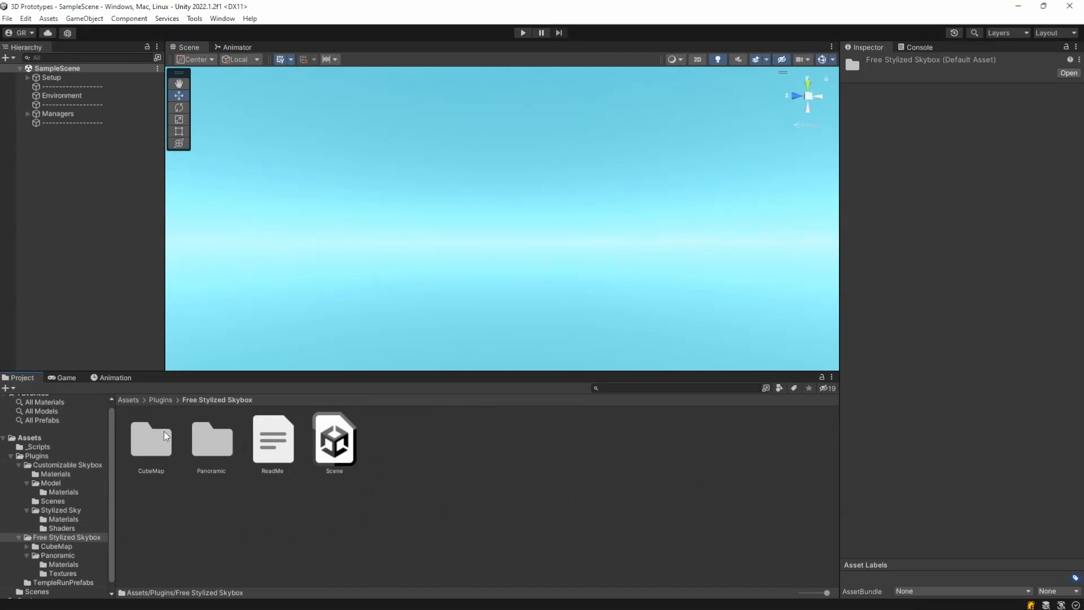
mouse_move(217, 442)
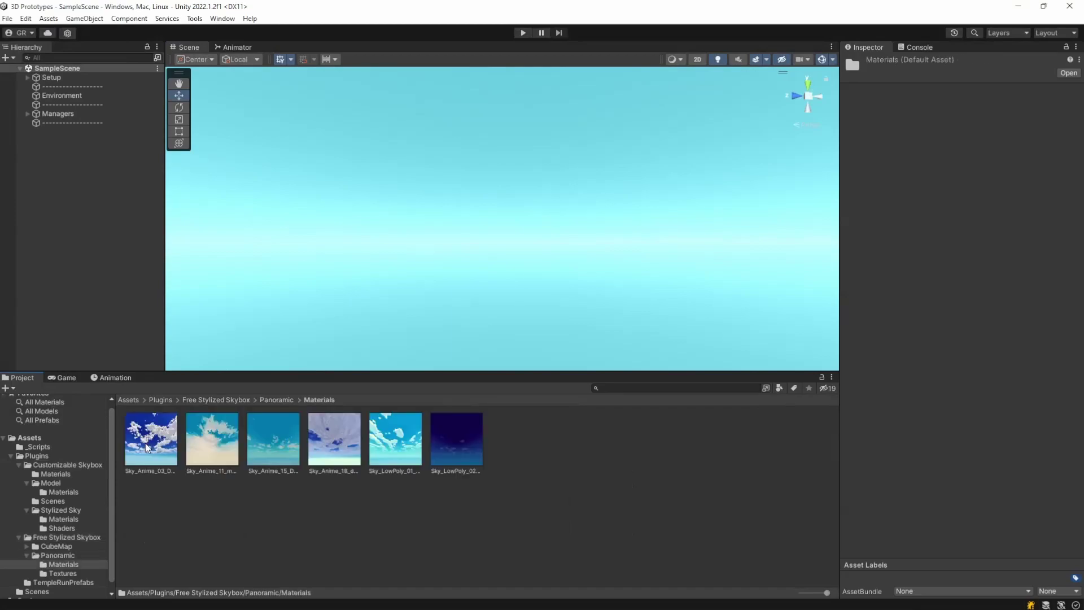
Step: Select the Sky_Anime_15_Day_a material in Panoramic > Materials to show it in the Inspector
left_click(272, 438)
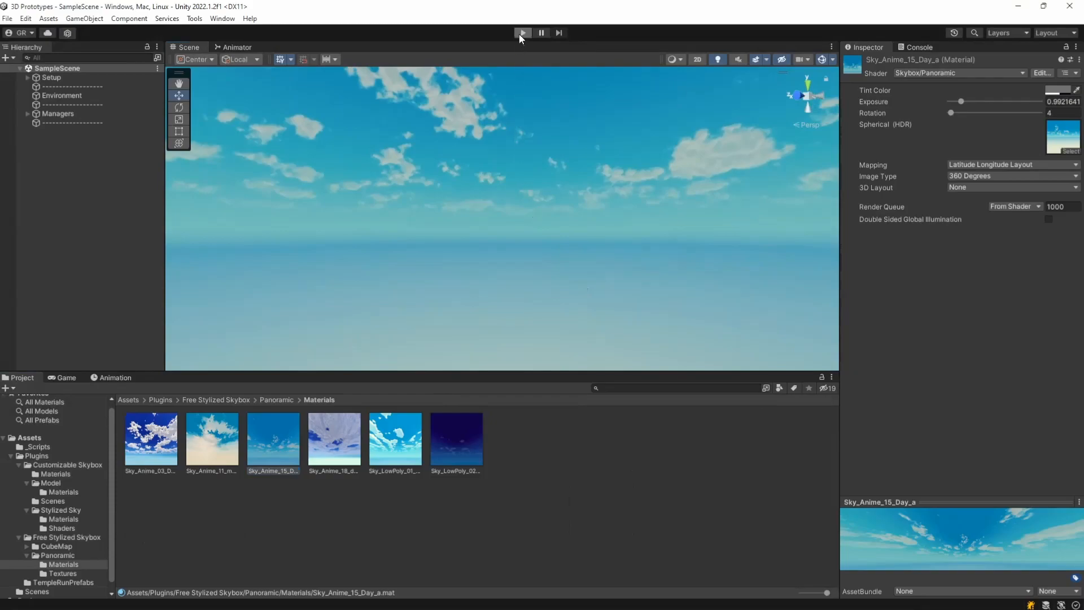
Step: Play and stop the scene to test the sky, then select Change Time in the Hierarchy
left_click(522, 33)
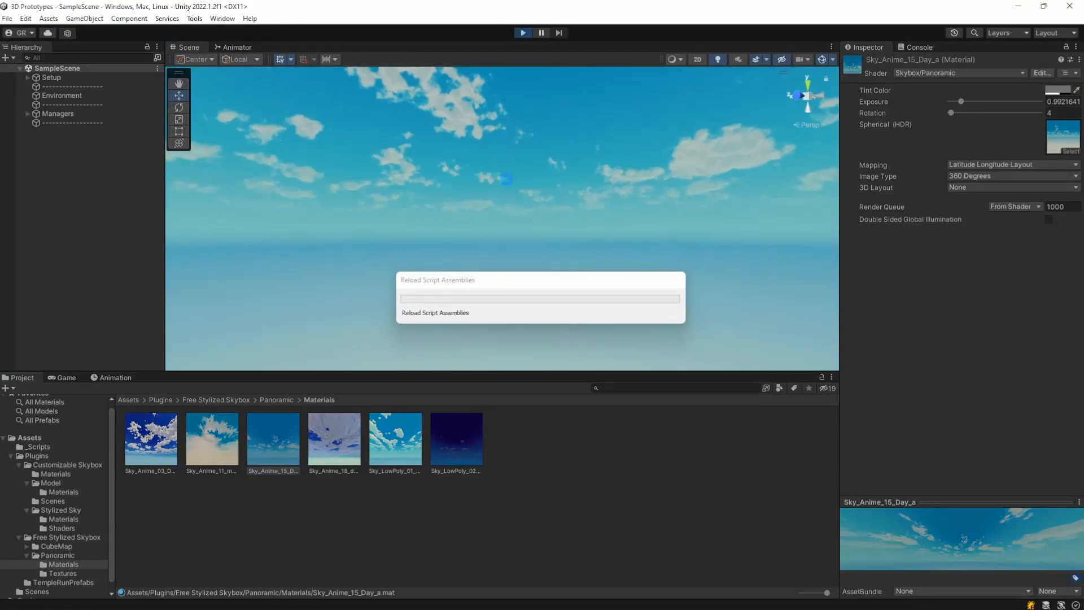
left_click(522, 33)
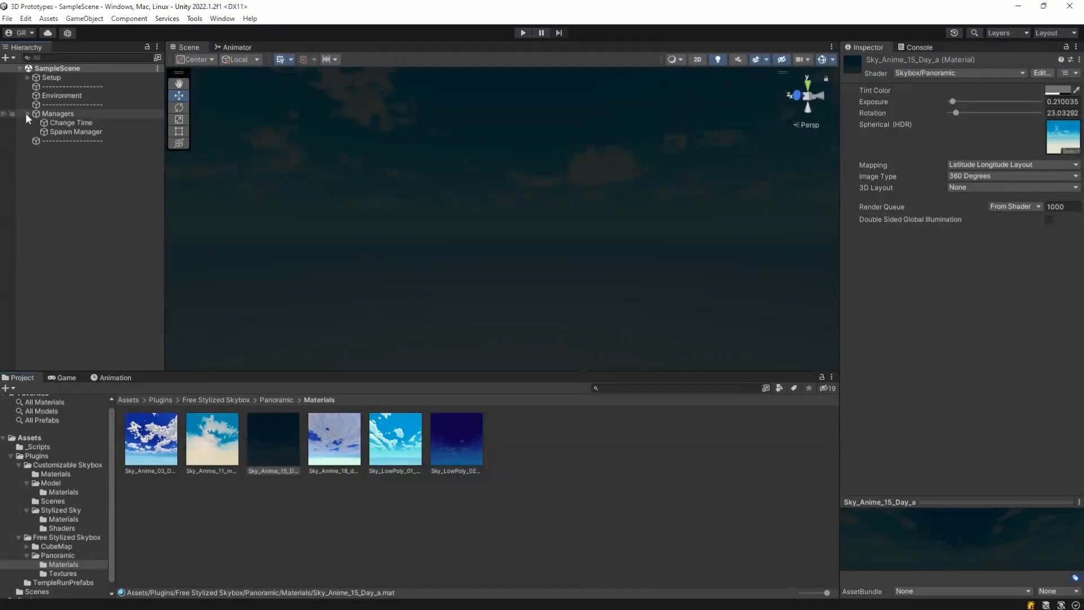
left_click(70, 122)
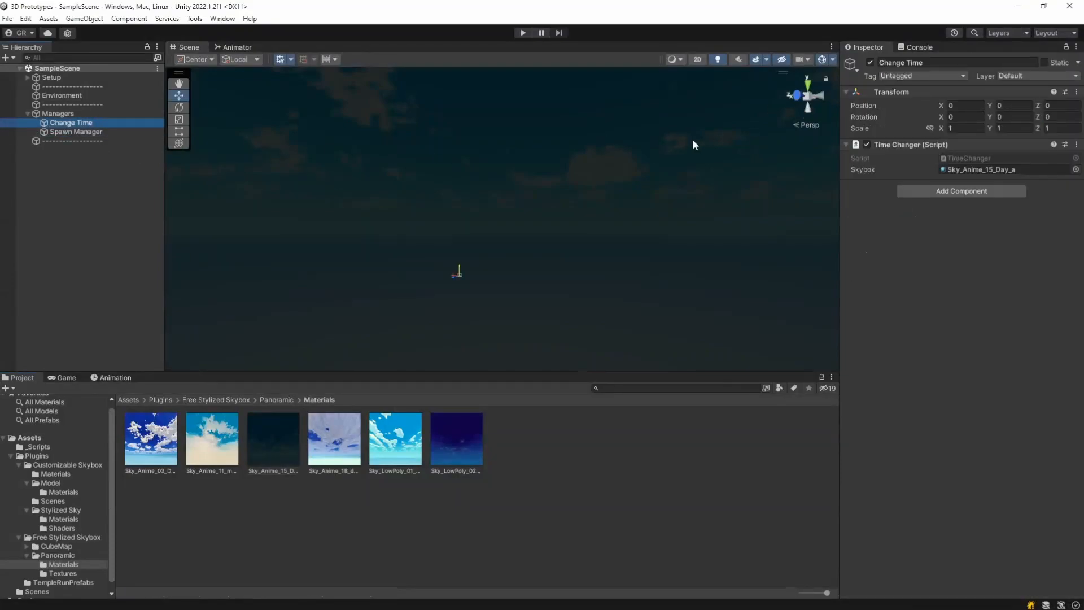
mouse_move(971, 159)
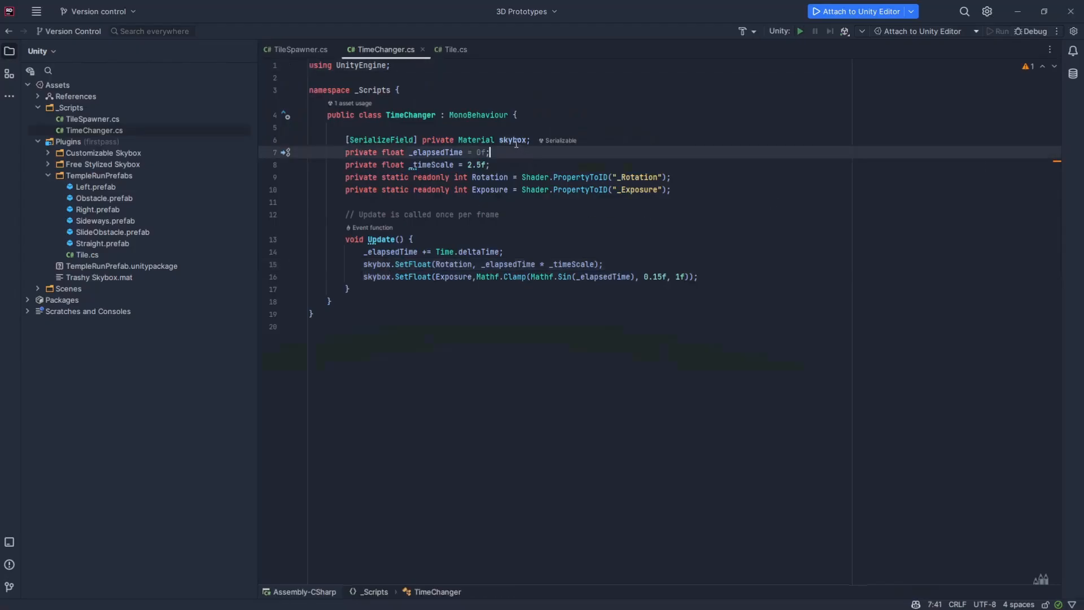
Step: Review TimeChanger.cs: skybox and elapsed-time fields, Rotation and Exposure property IDs, and the Update SetFloat calls
left_click(515, 140)
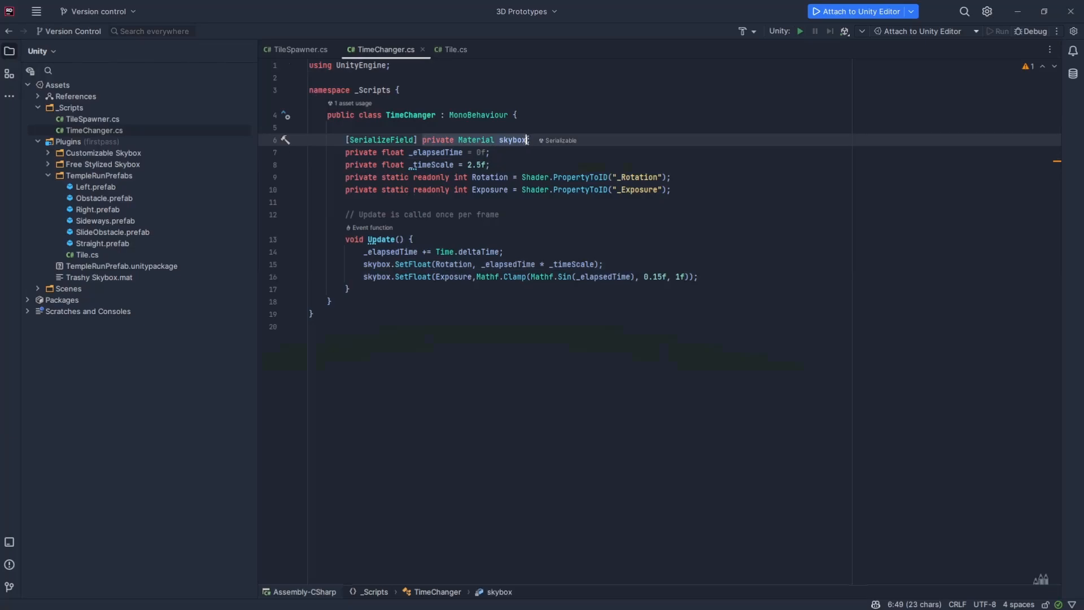
left_click(410, 153)
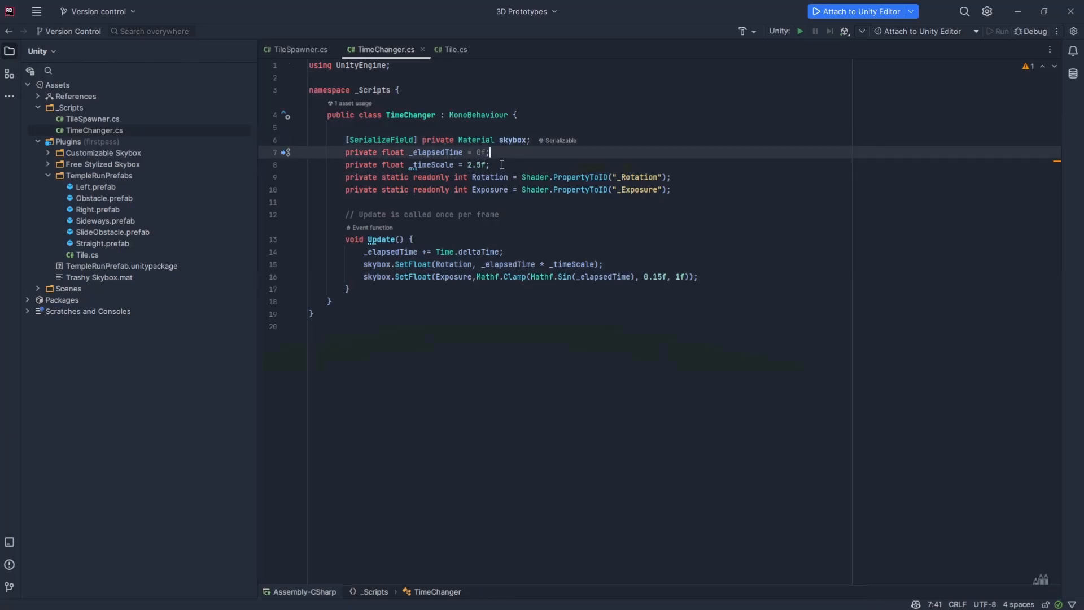
mouse_move(510, 177)
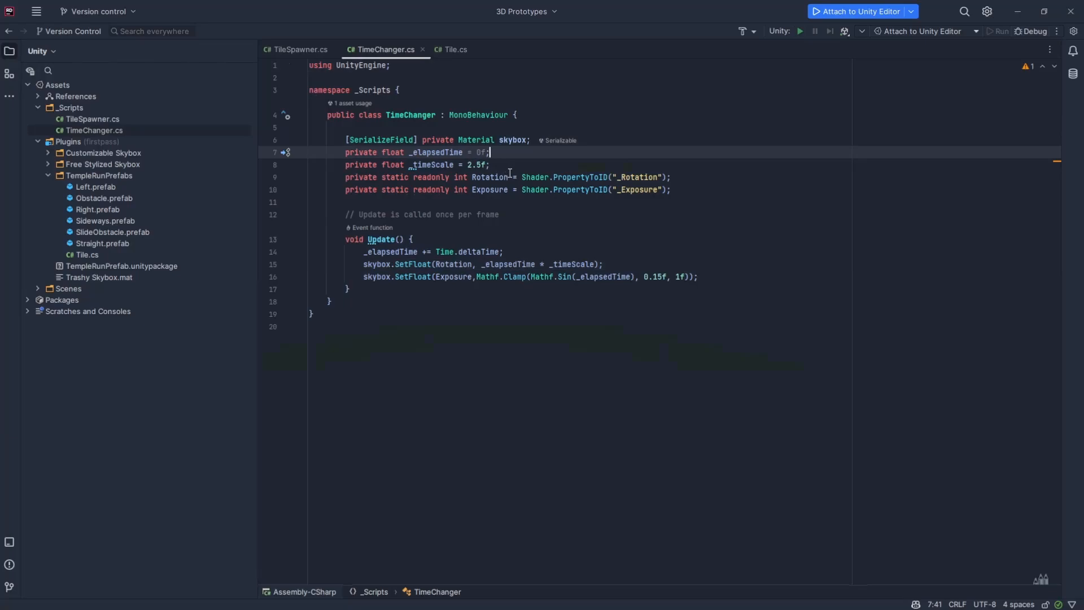
left_click(566, 178)
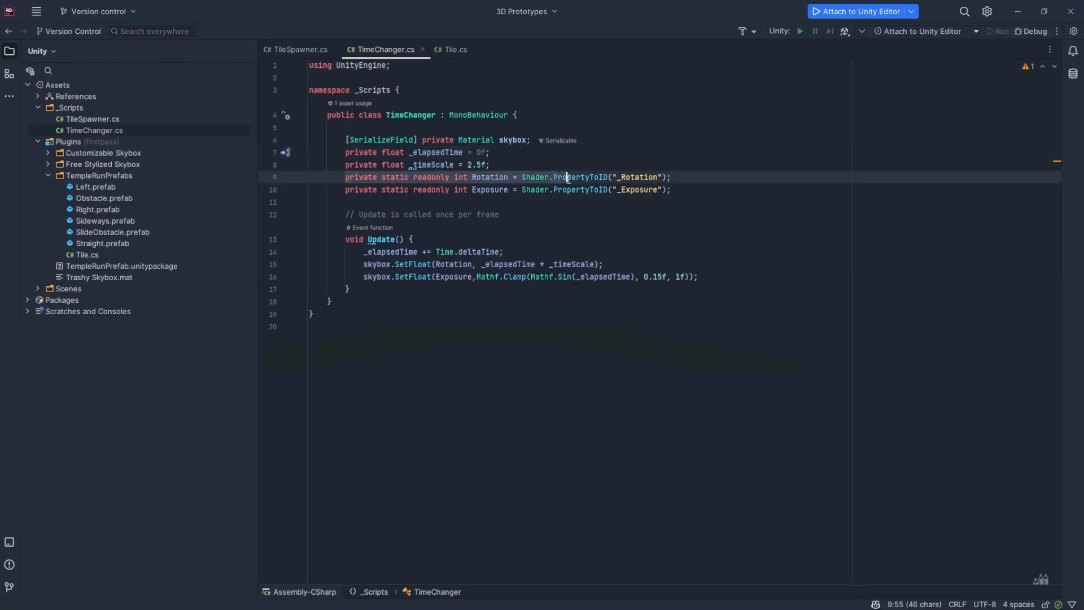
left_click(670, 190)
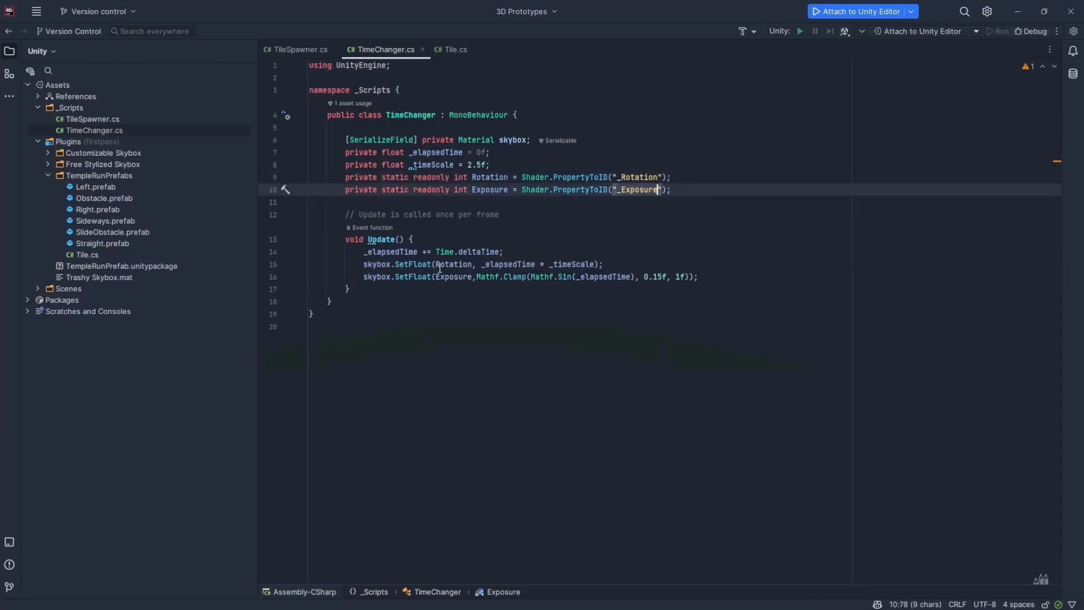
left_click(373, 252)
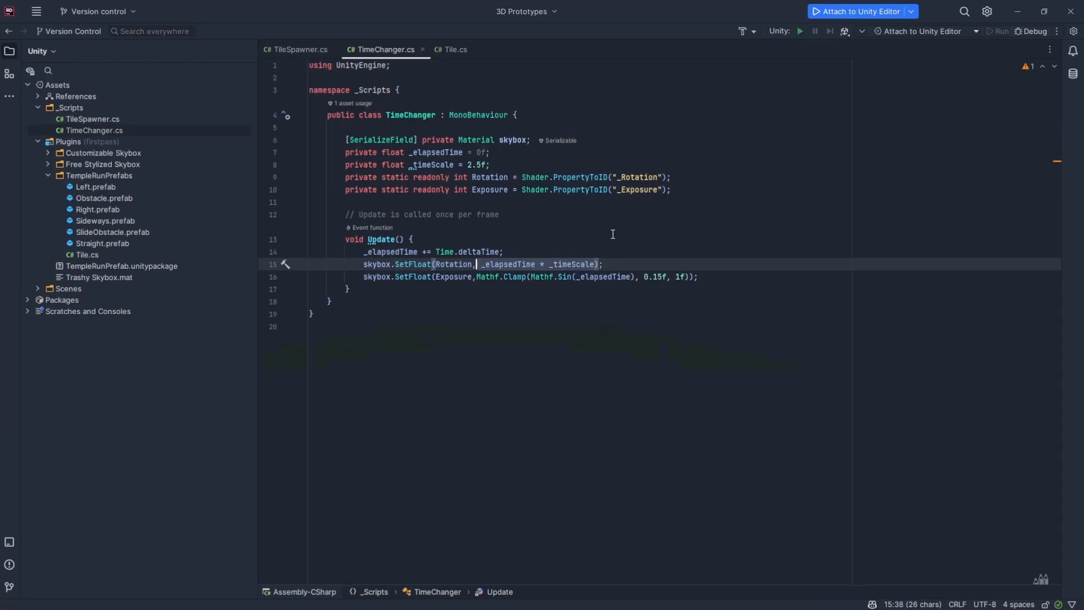
mouse_move(587, 138)
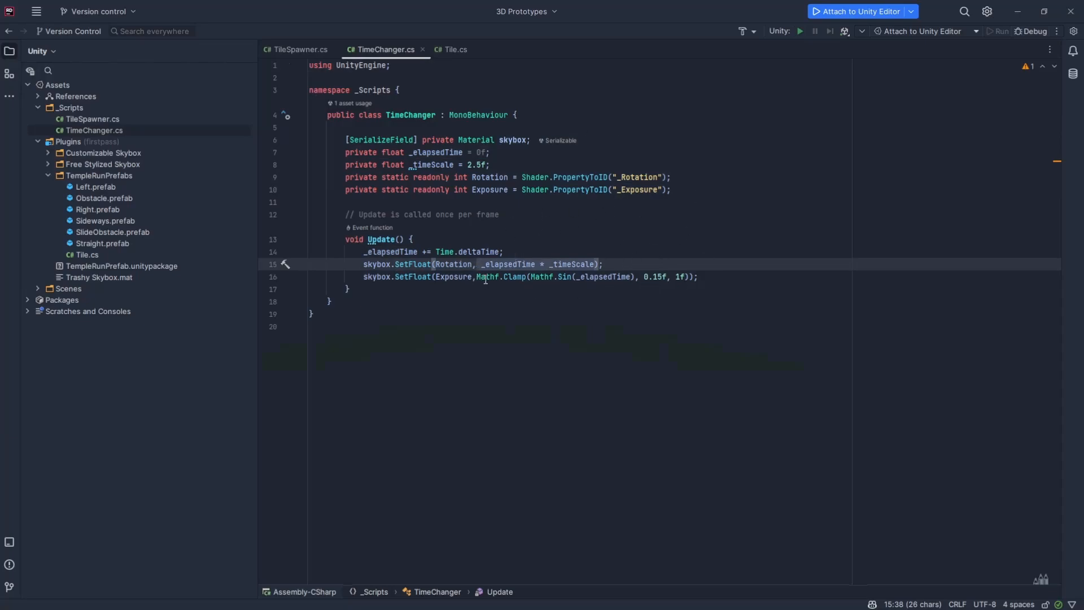
left_click(691, 277)
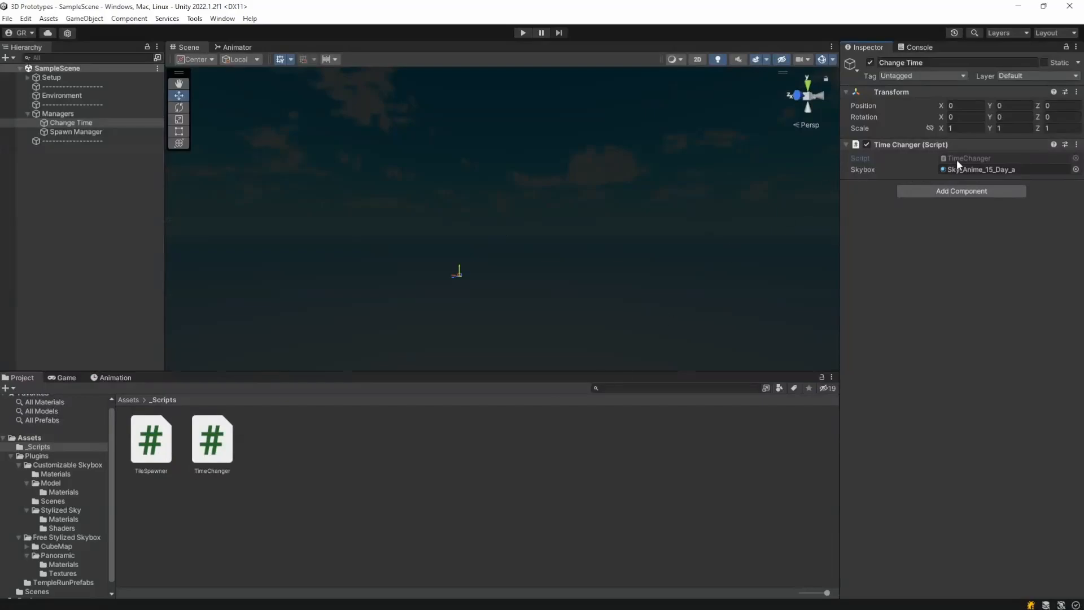
Step: Show the Free Stylized Skybox Panoramic Materials folder, then select Change Time in the Hierarchy
left_click(66, 538)
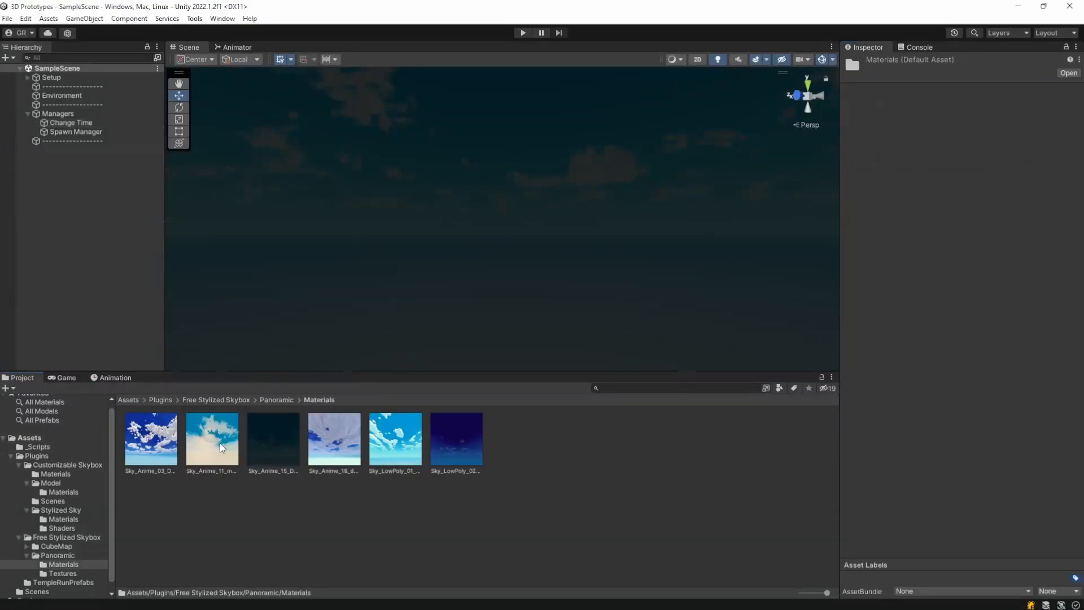
left_click(70, 122)
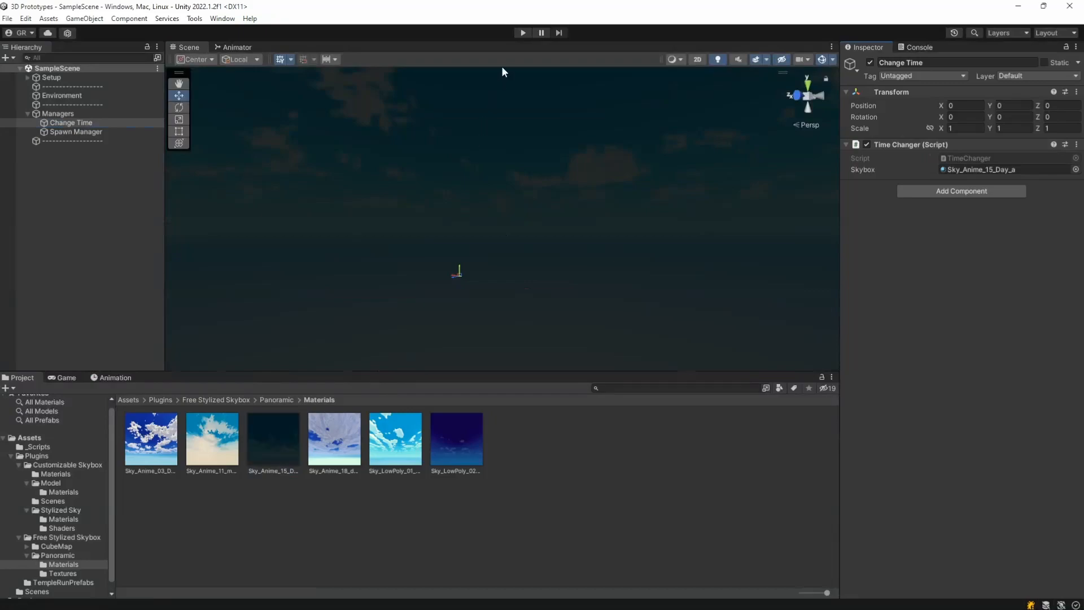
mouse_move(312, 303)
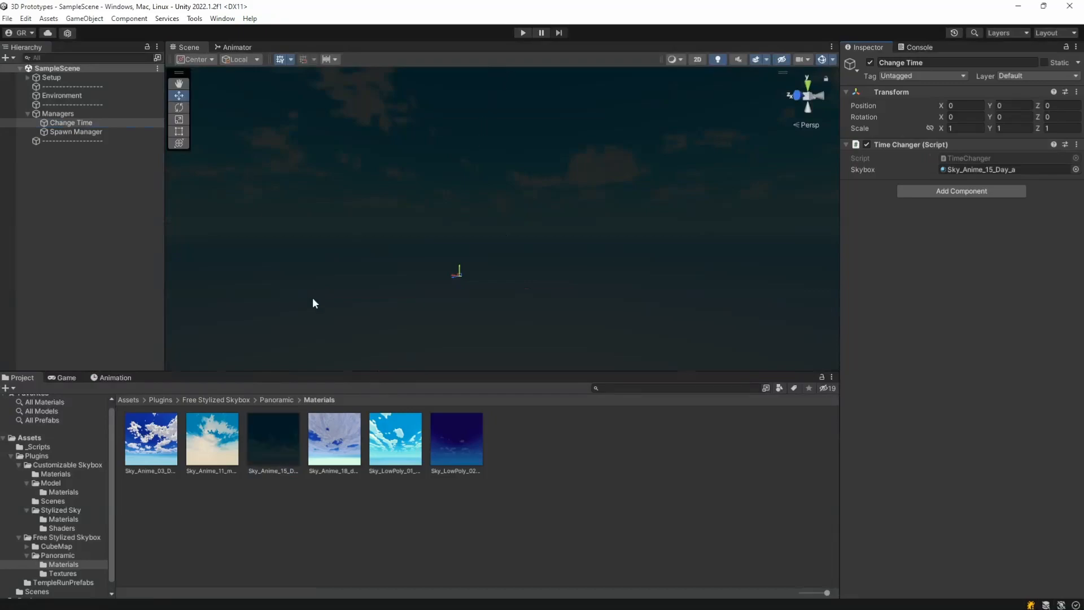
mouse_move(288, 310)
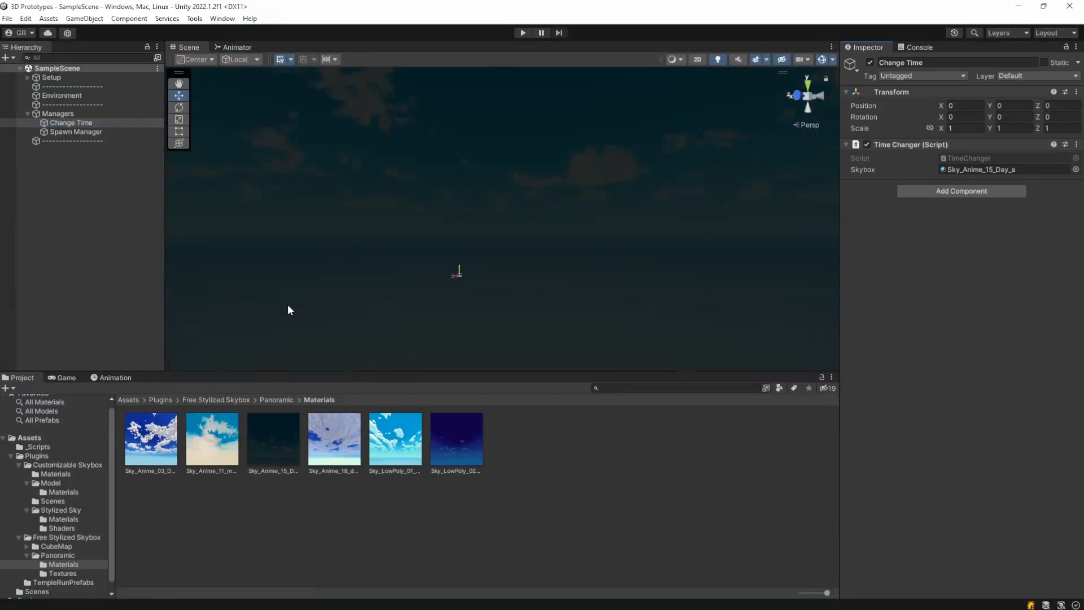
mouse_move(290, 297)
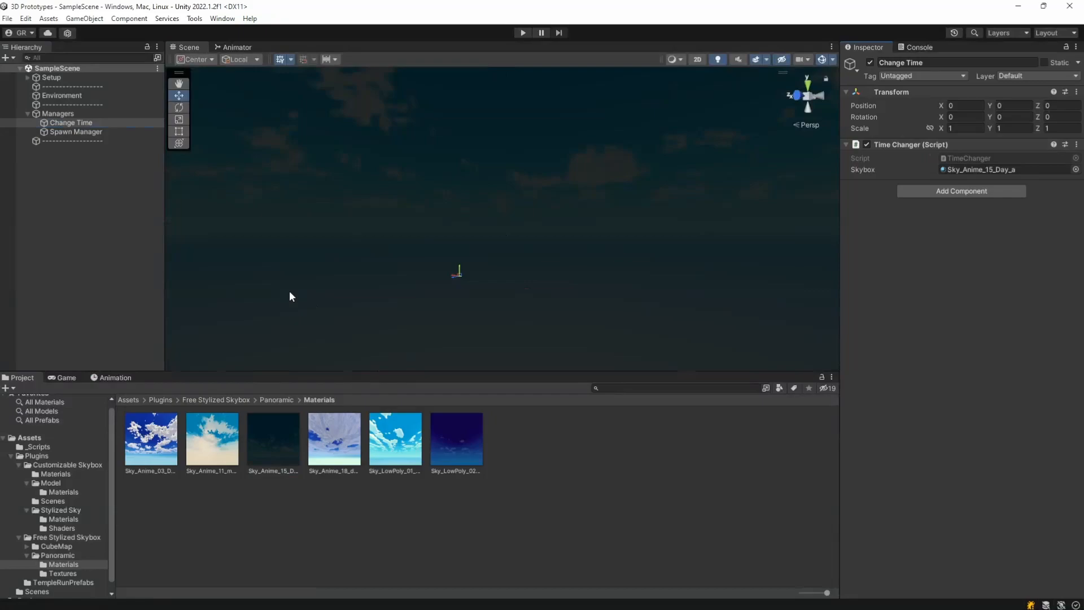
mouse_move(553, 222)
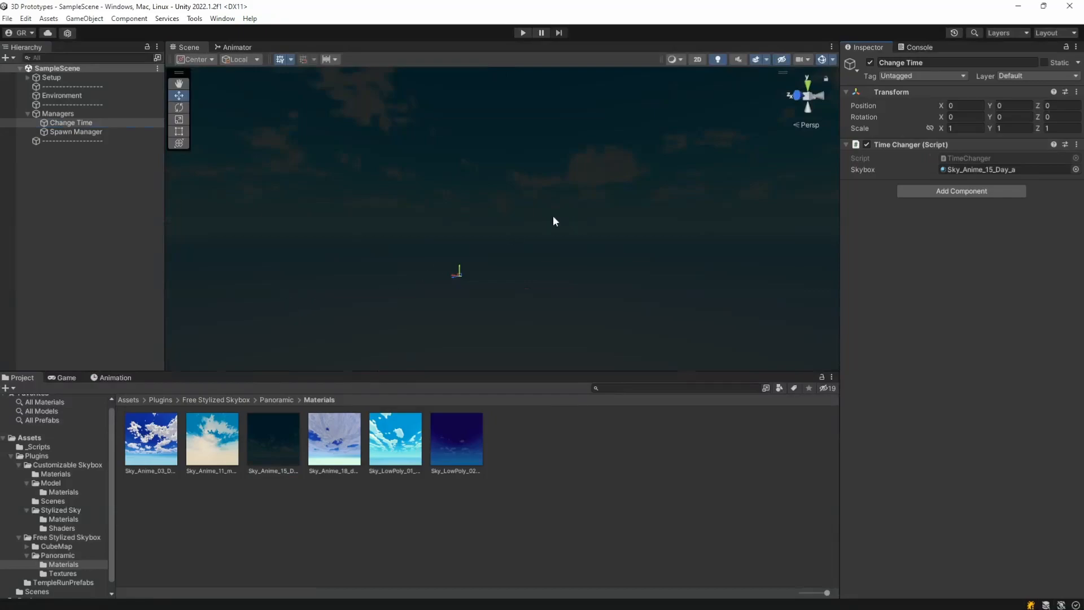
mouse_move(512, 305)
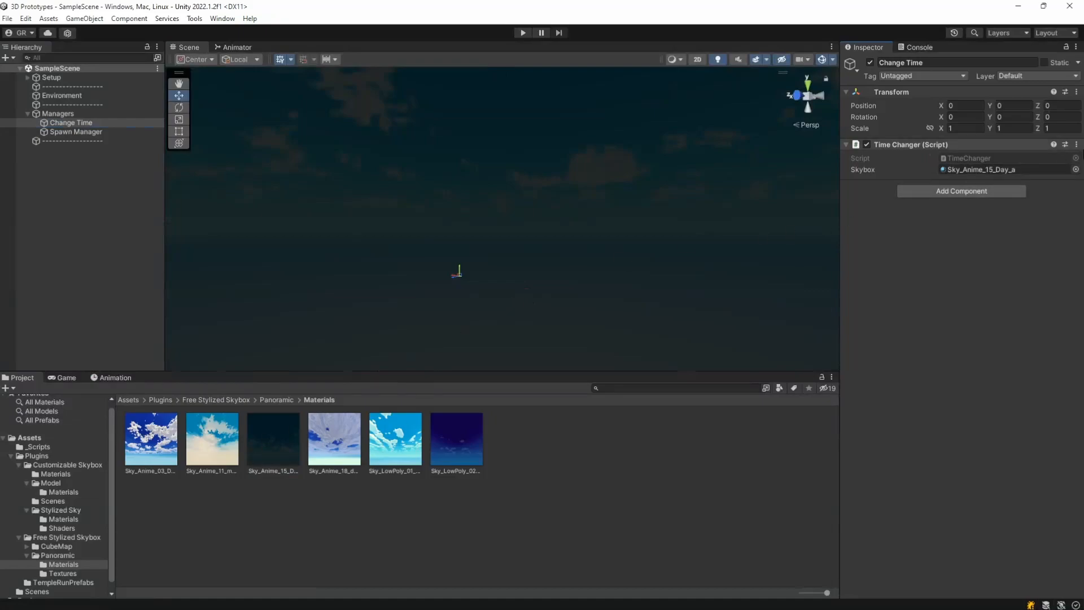
Step: Reveal the Skybox/Panoramic shader's properties (_Tint, _Exposure, _Rotation, _MainTex) behind the Sky_Anime_15_Day_a material
left_click(272, 438)
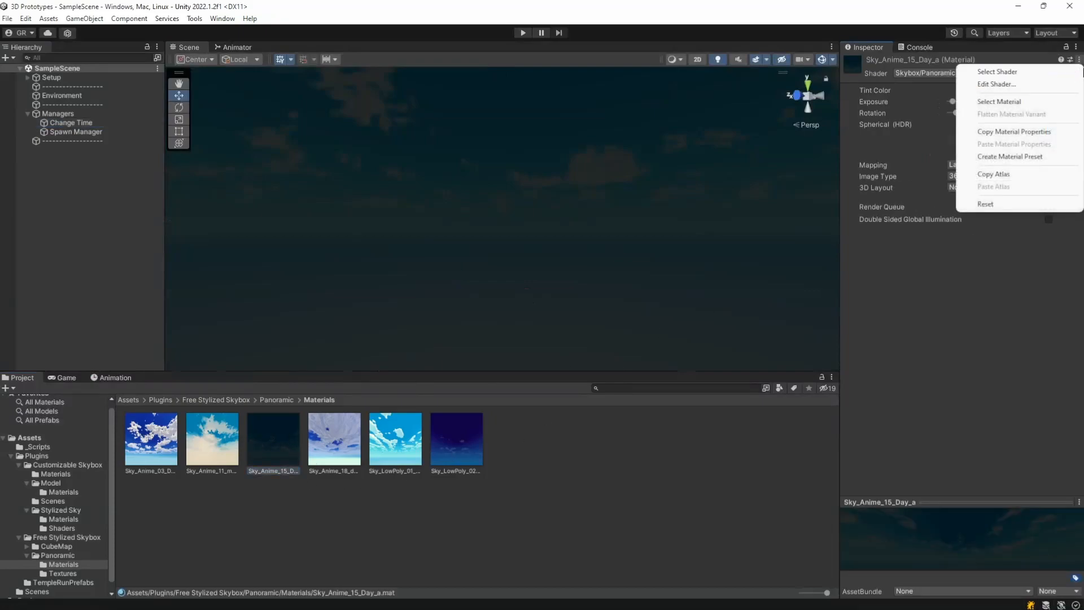
left_click(996, 71)
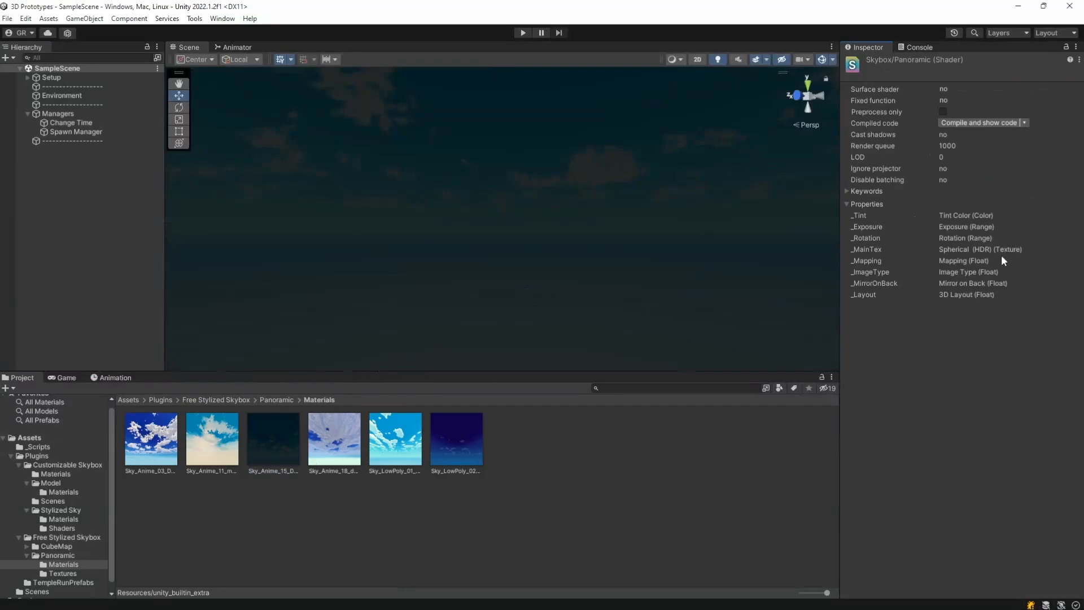
mouse_move(867, 214)
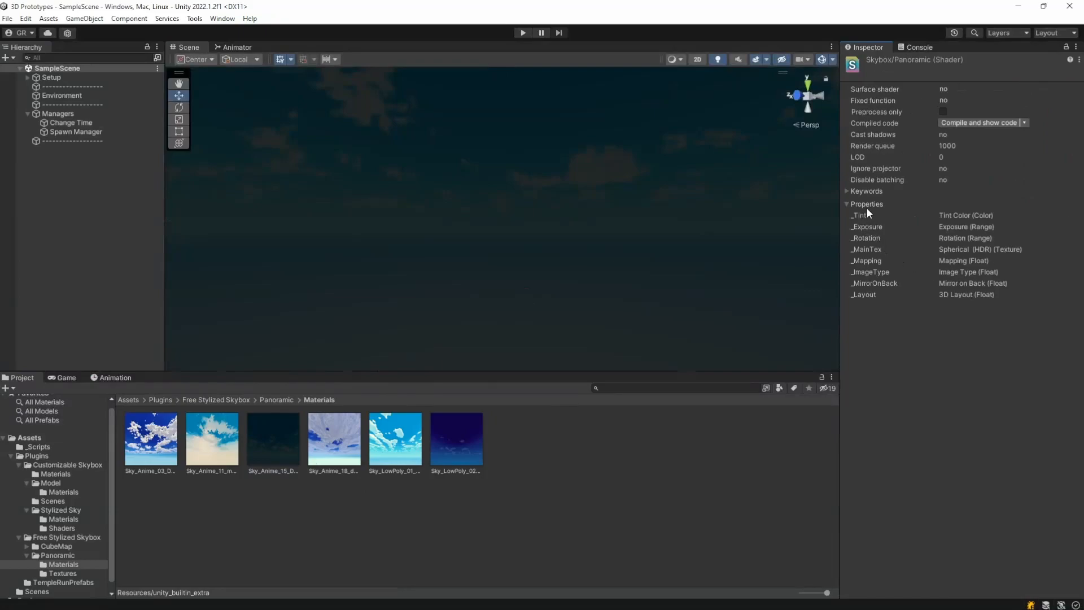
mouse_move(870, 250)
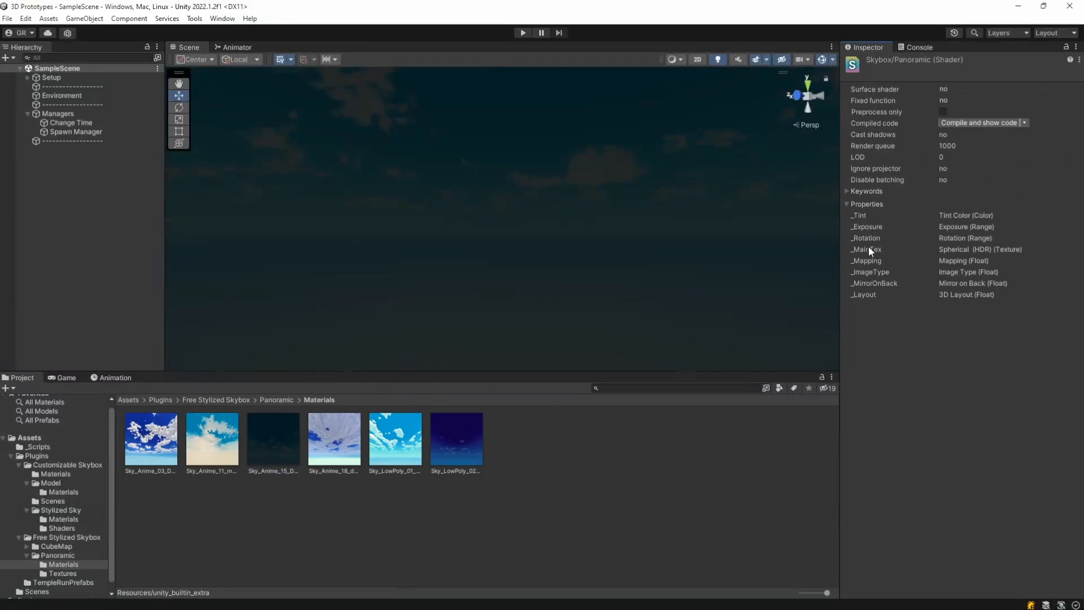
mouse_move(959, 251)
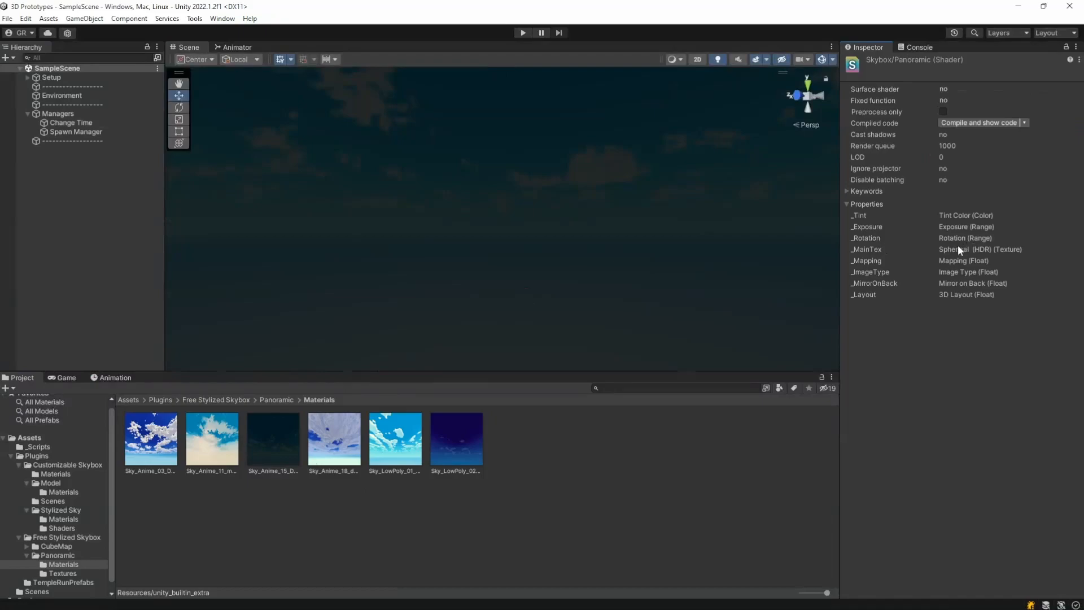